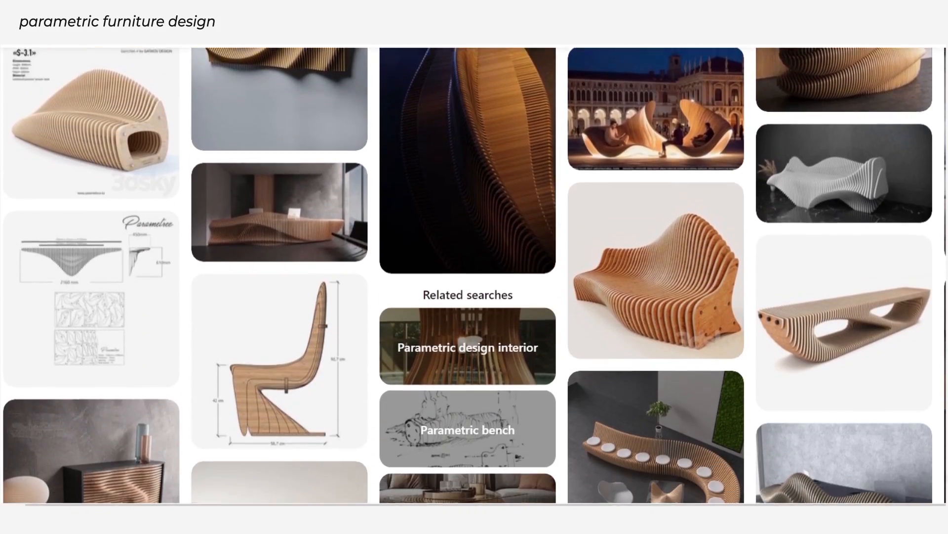
Step: Delete the camera and light, scale the cube, and enter Edit Mode to block out the bench
scroll(down, 3)
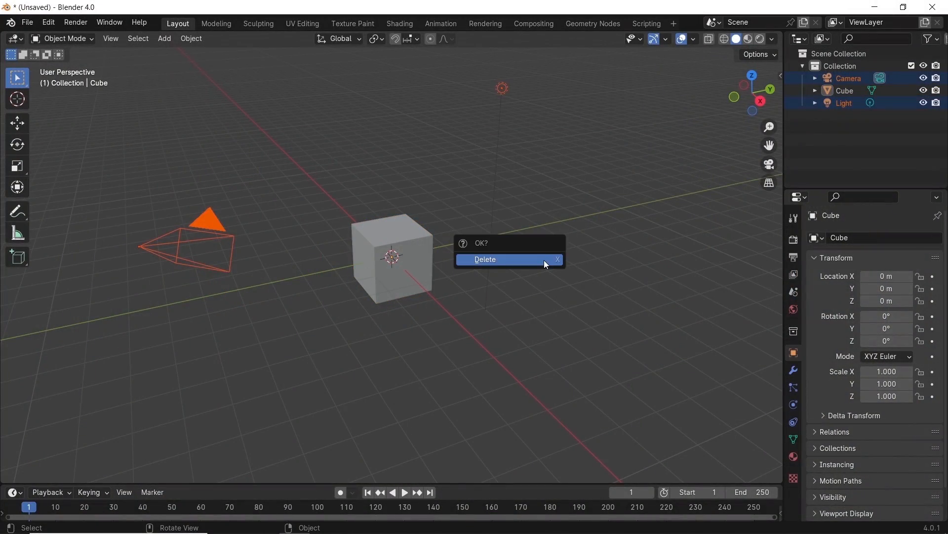
click(484, 259)
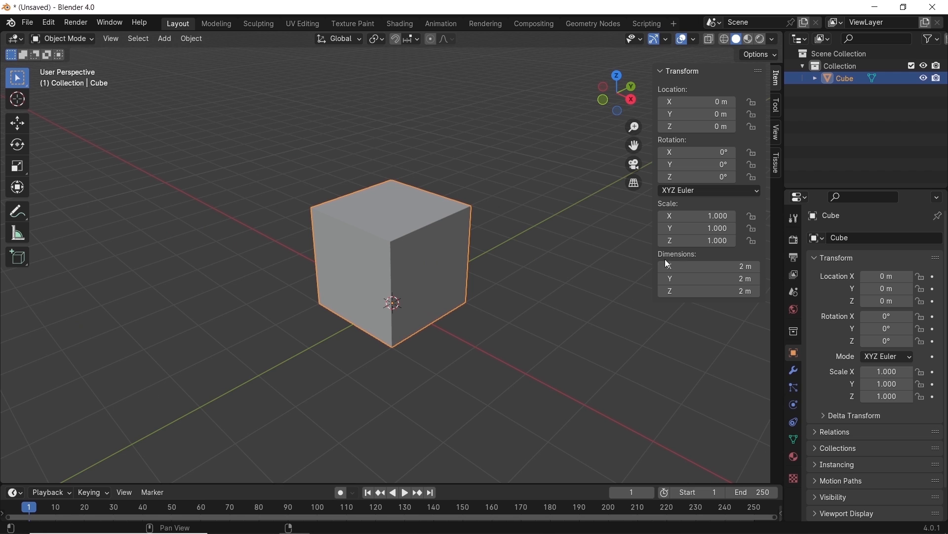
key(s)
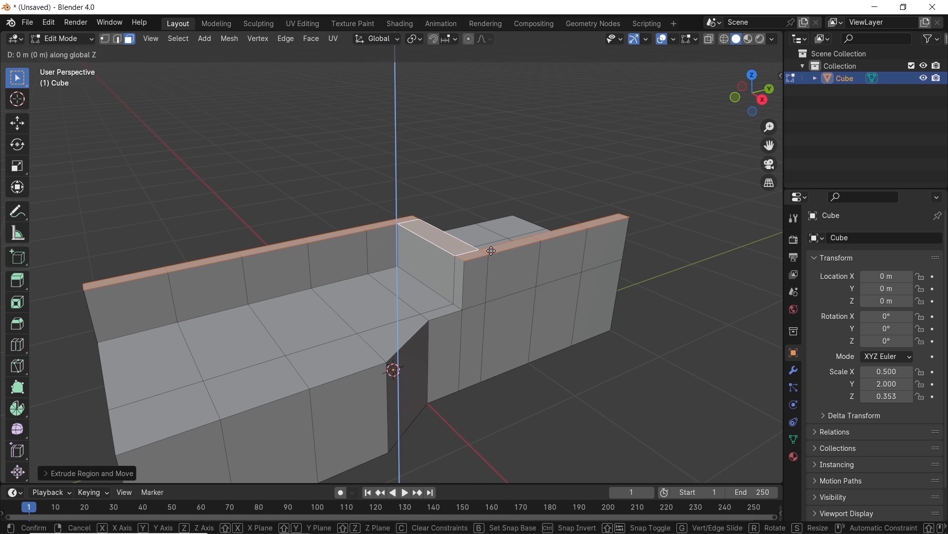
key(Tab)
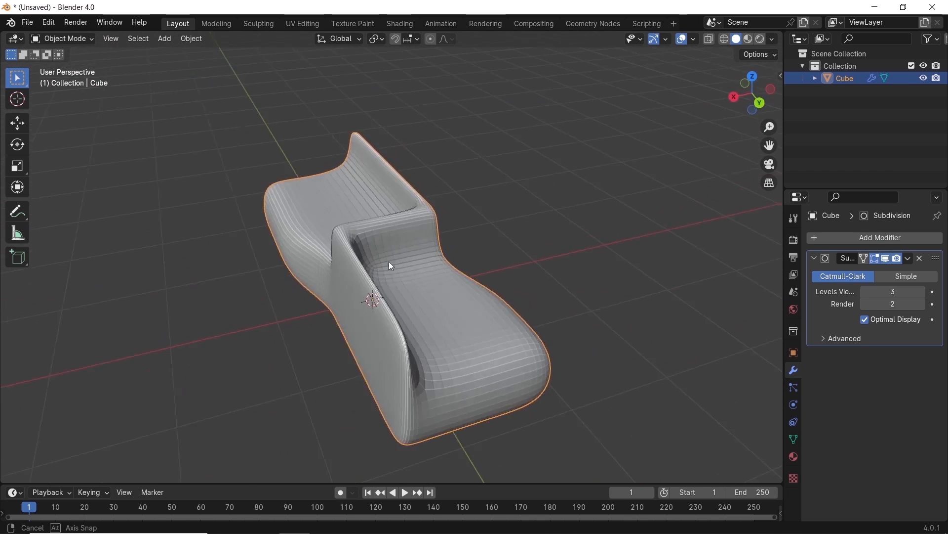
Step: Orbit the view around the smoothed bench form
drag(390, 266, 399, 285)
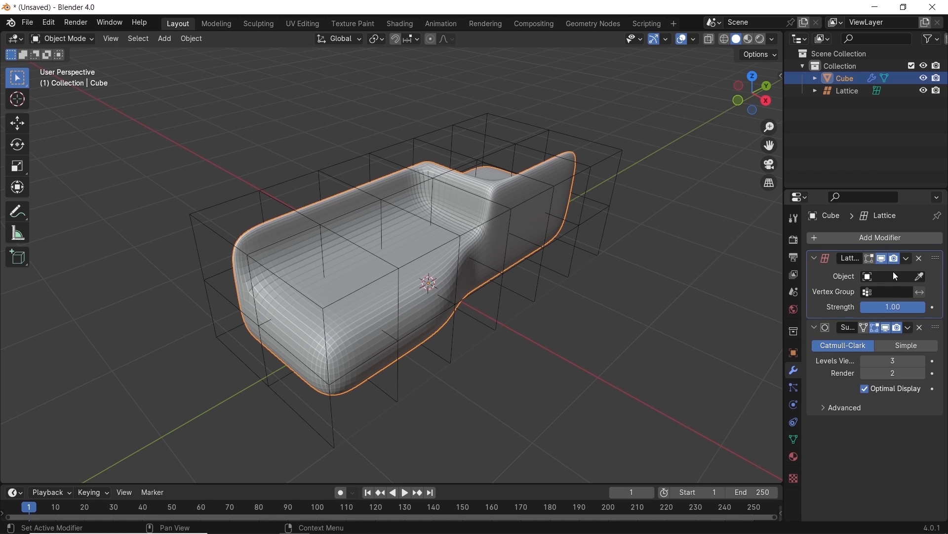
Step: Link the Lattice to the cube's Lattice modifier and scale lattice points to flare the bench
click(887, 276)
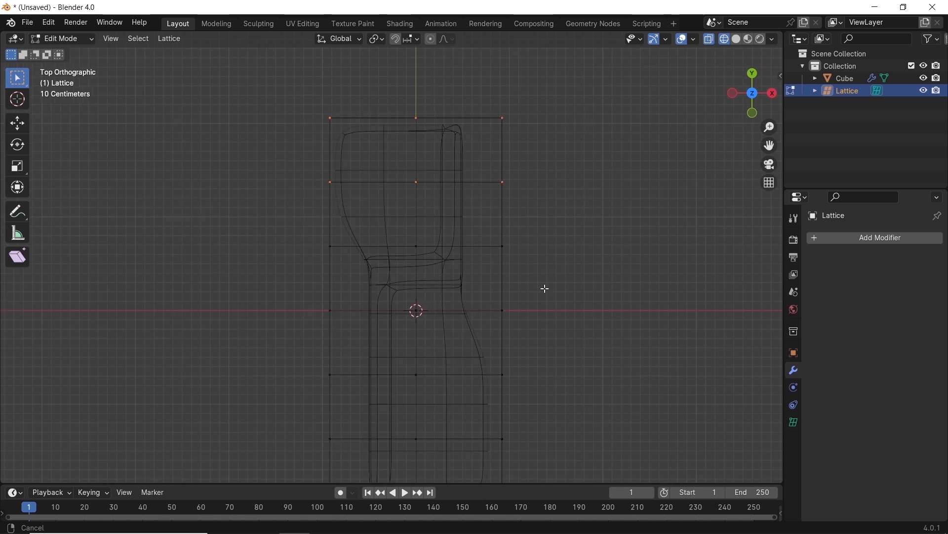
drag(545, 289, 475, 383)
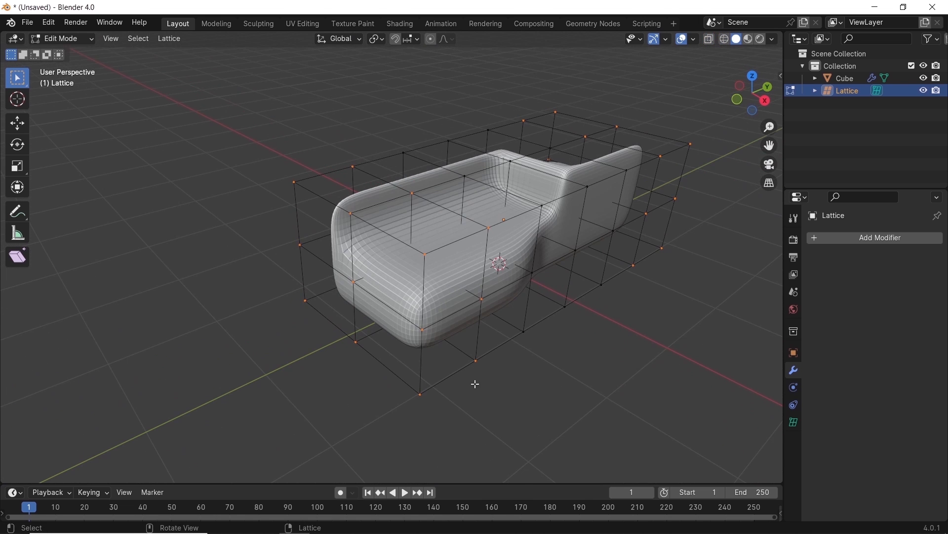
key(s)
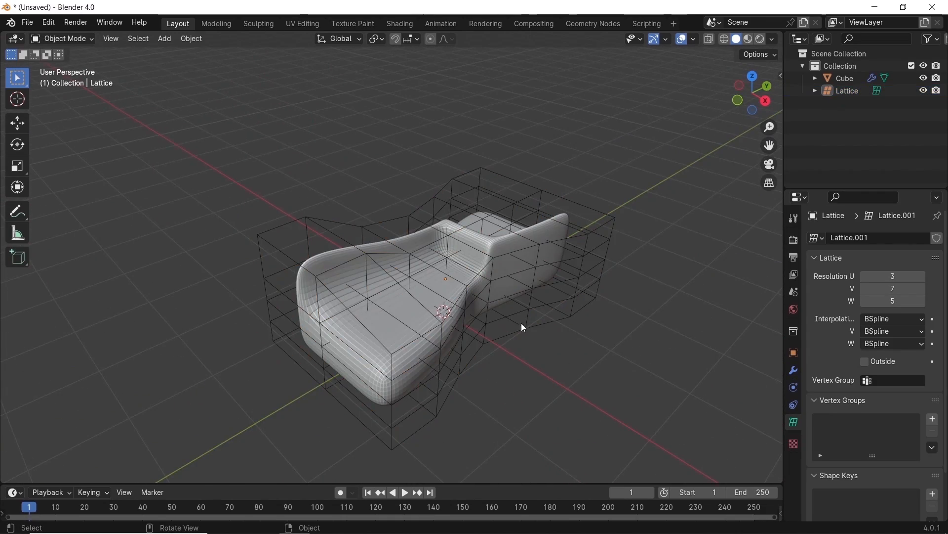
Step: Apply the Lattice modifier on the bench and raise the subdivision level to 5
click(845, 77)
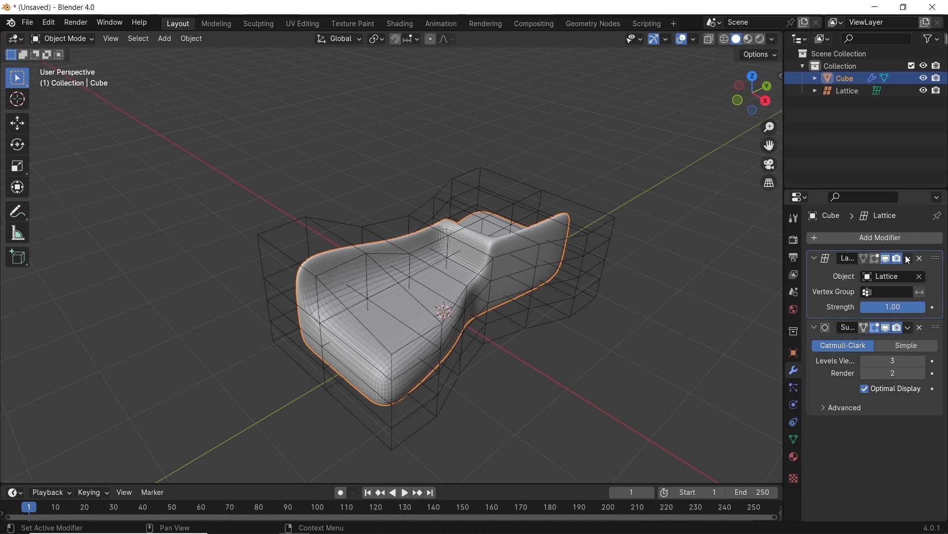
click(908, 258)
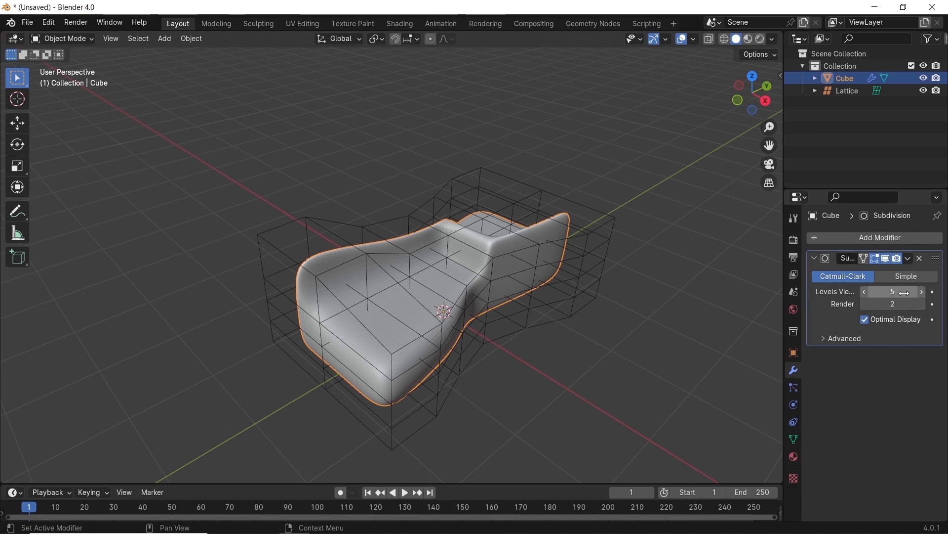
click(918, 258)
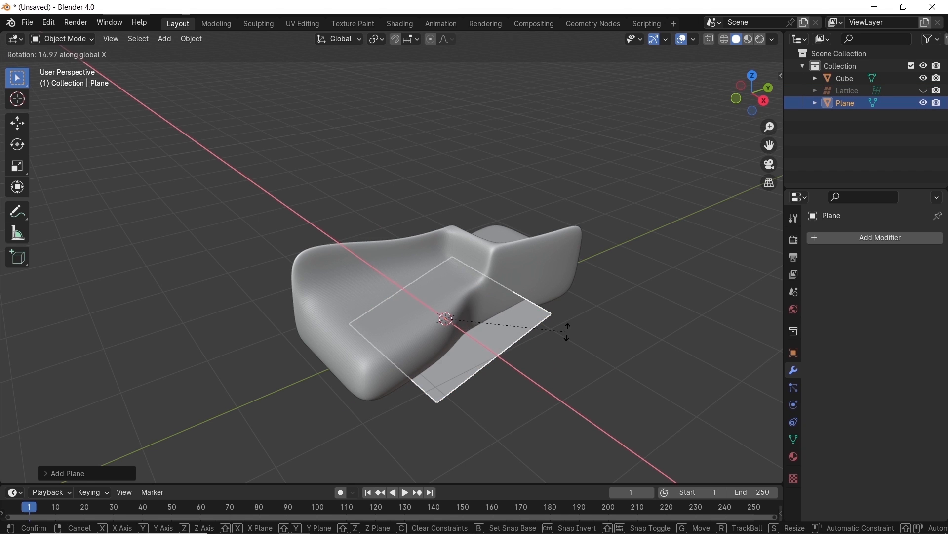
Step: Stand the new plane upright and array it with Constant Offset enabled
key(s)
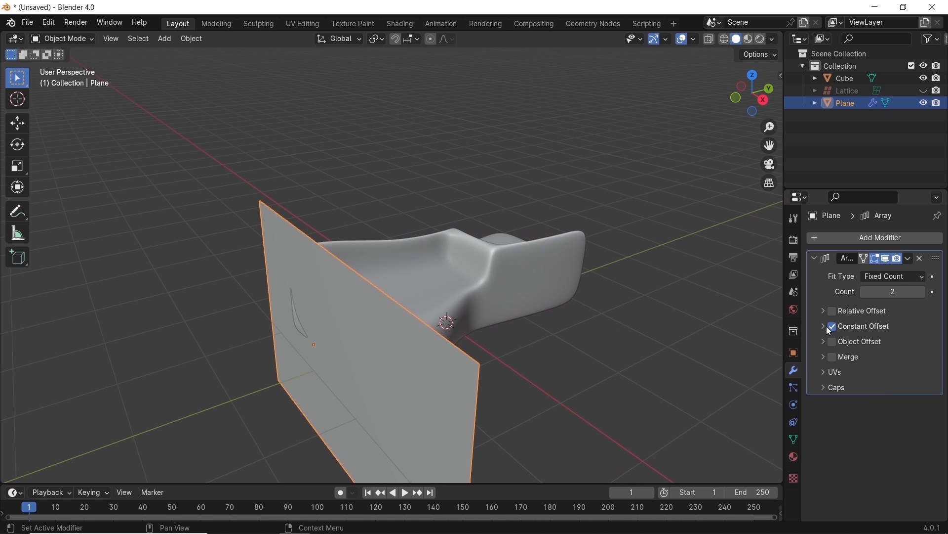
click(823, 326)
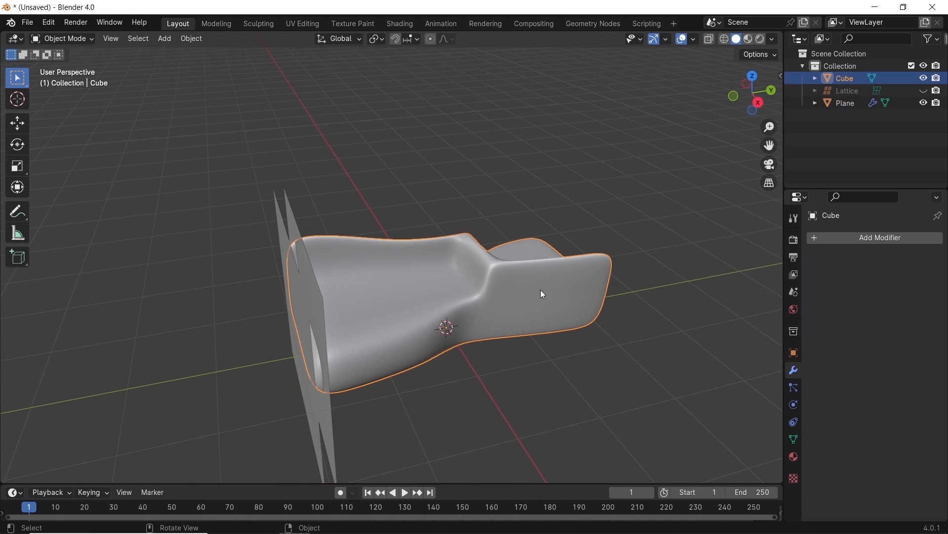
Step: Add a Boolean modifier to the arrayed plane, set to Intersect with the Cube as object
click(793, 353)
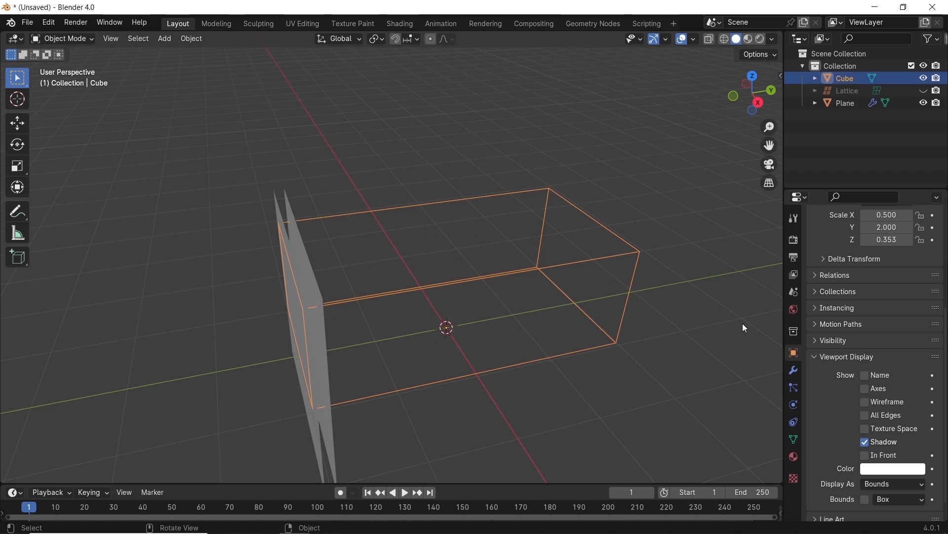
click(846, 102)
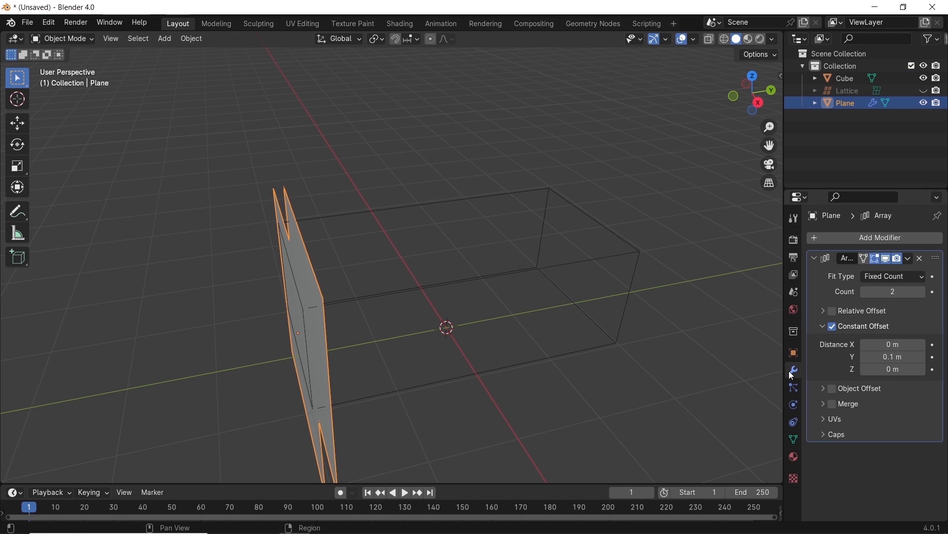
click(881, 237)
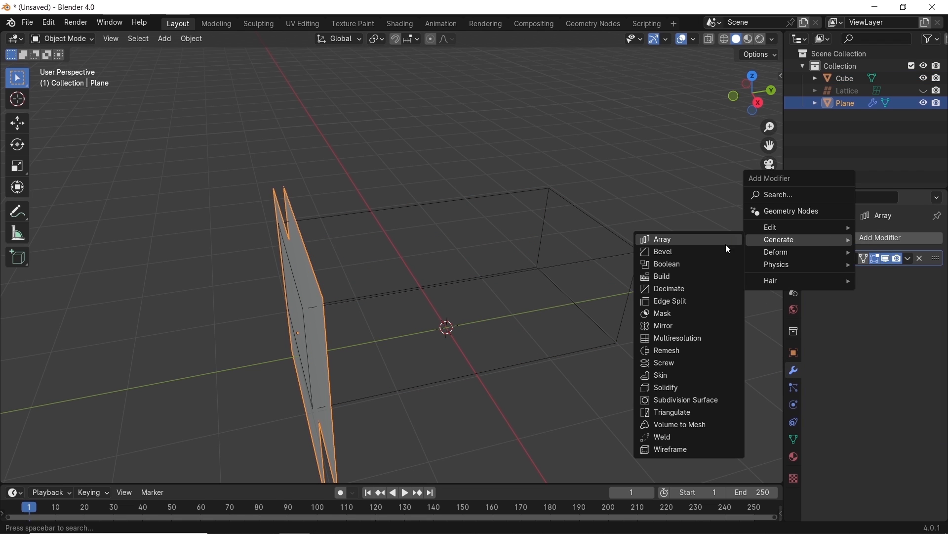
click(666, 264)
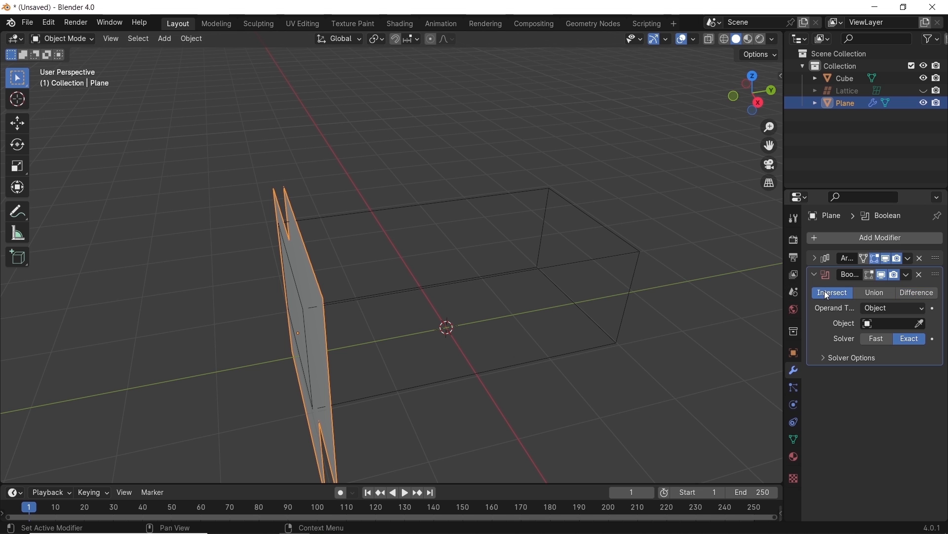
click(876, 338)
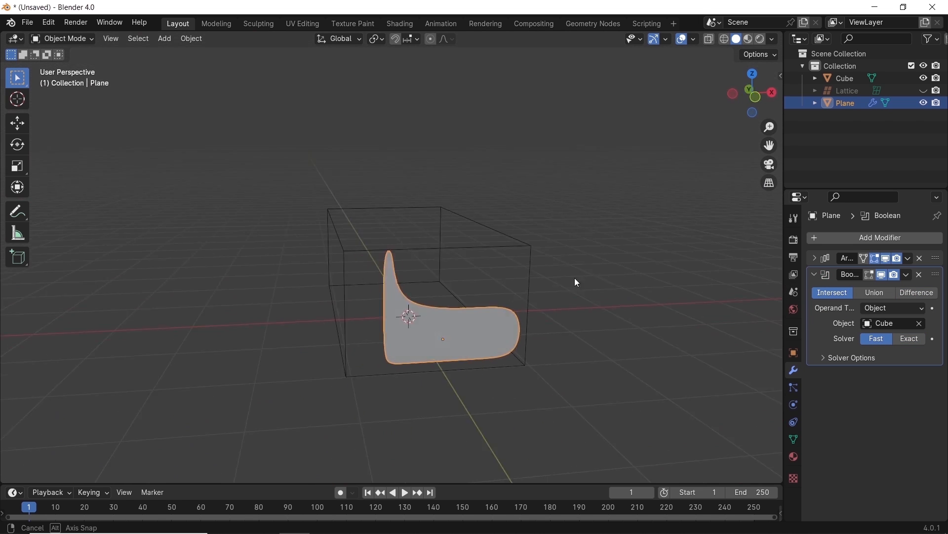
Step: Add a Solidify modifier to the slices with Offset set to 0
click(880, 237)
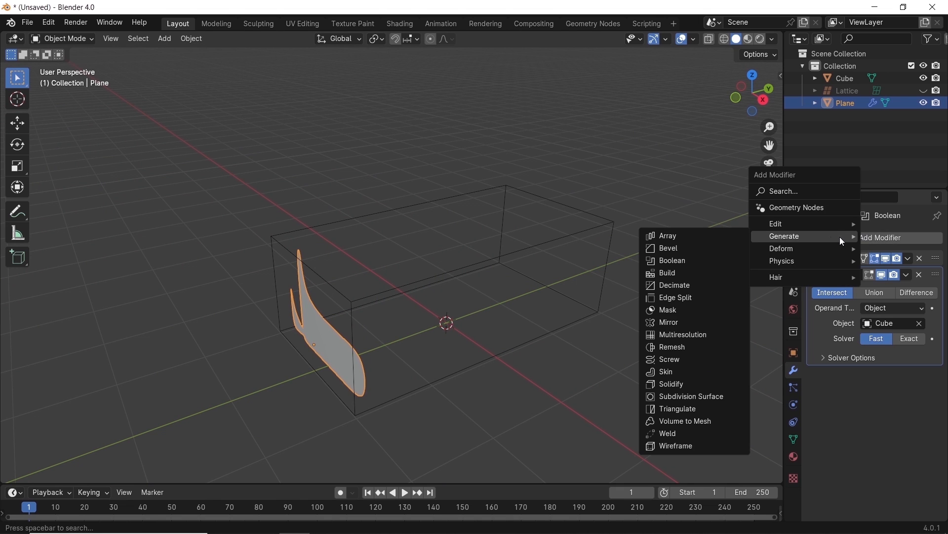
click(671, 383)
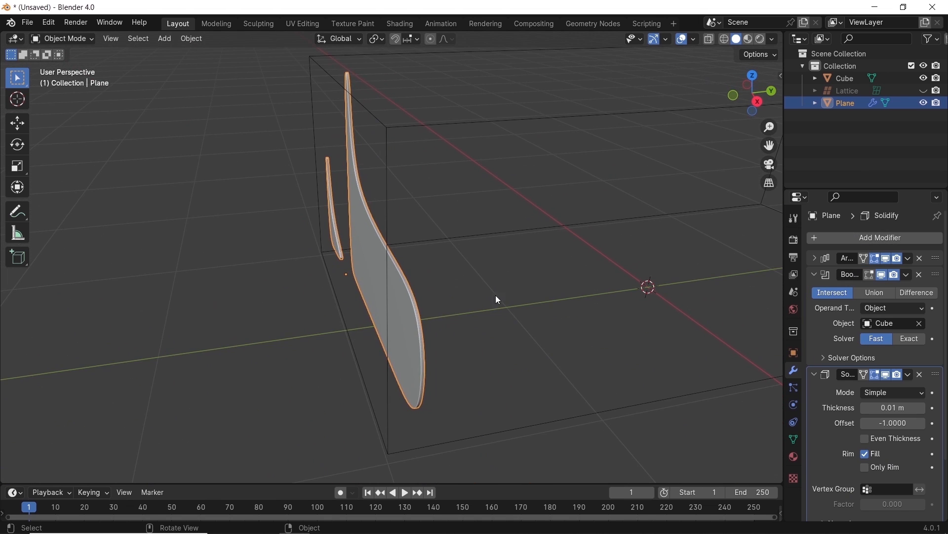
click(892, 422)
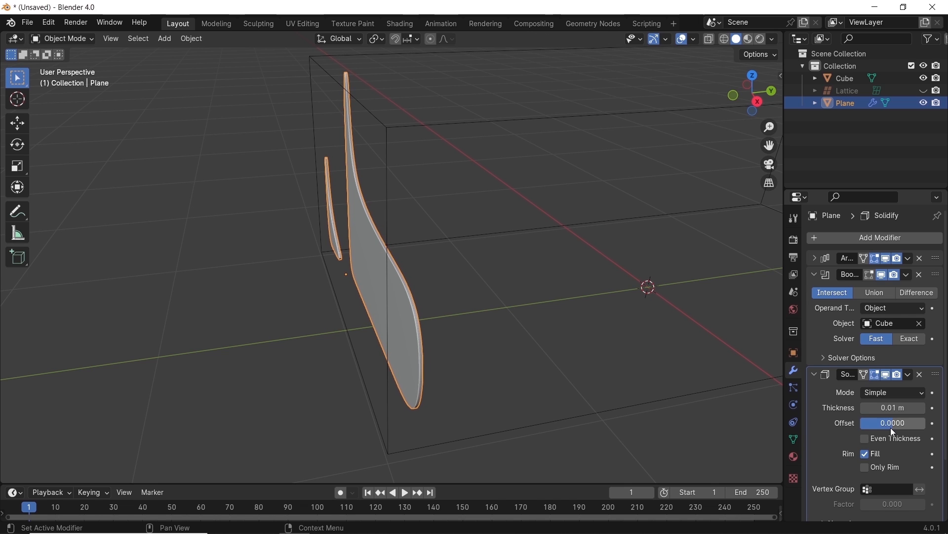
click(892, 407)
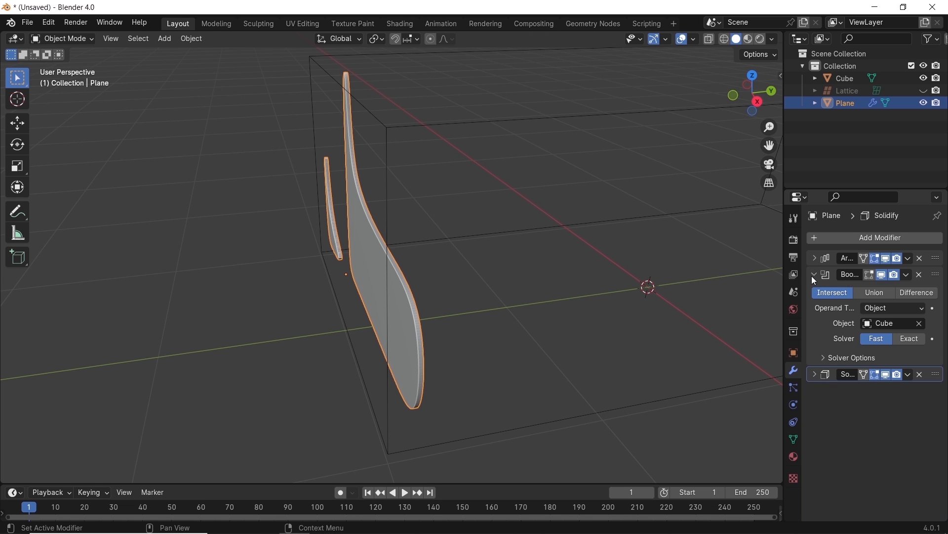
Step: Set the Array modifier's Constant Offset Y to 0.025 m
click(815, 257)
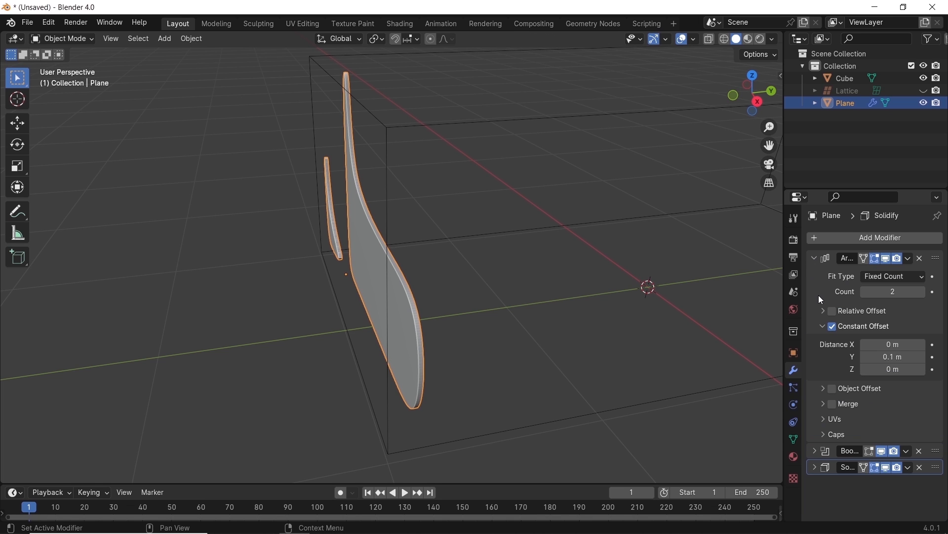
double_click(892, 357)
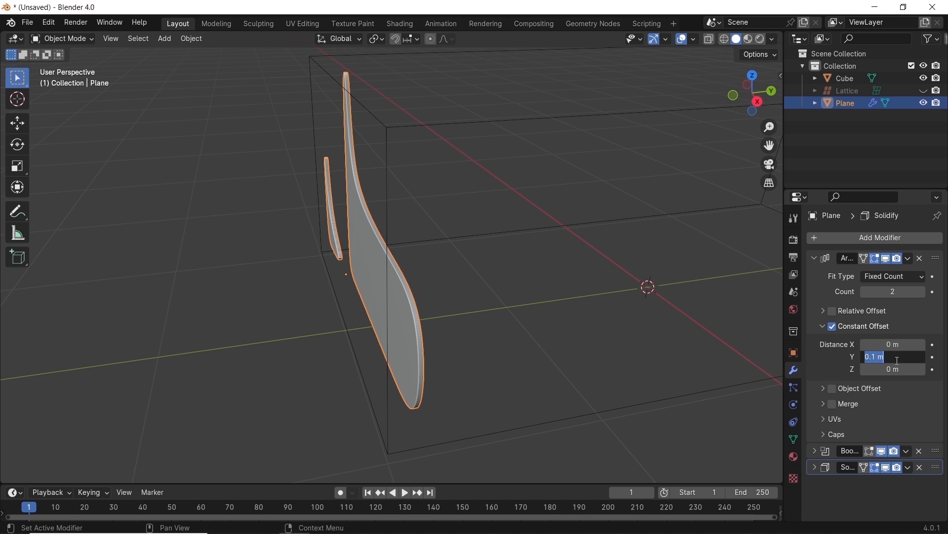
text(0.025)
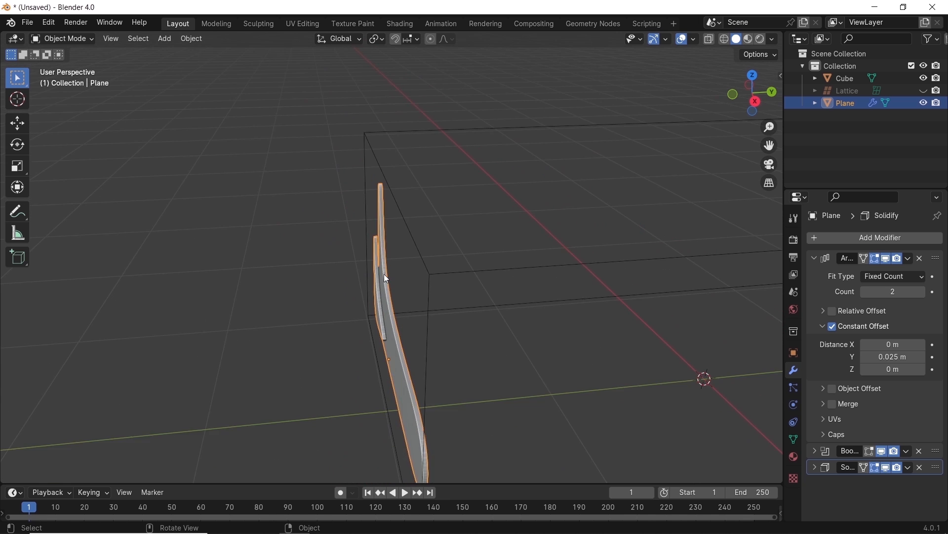
drag(387, 278, 714, 293)
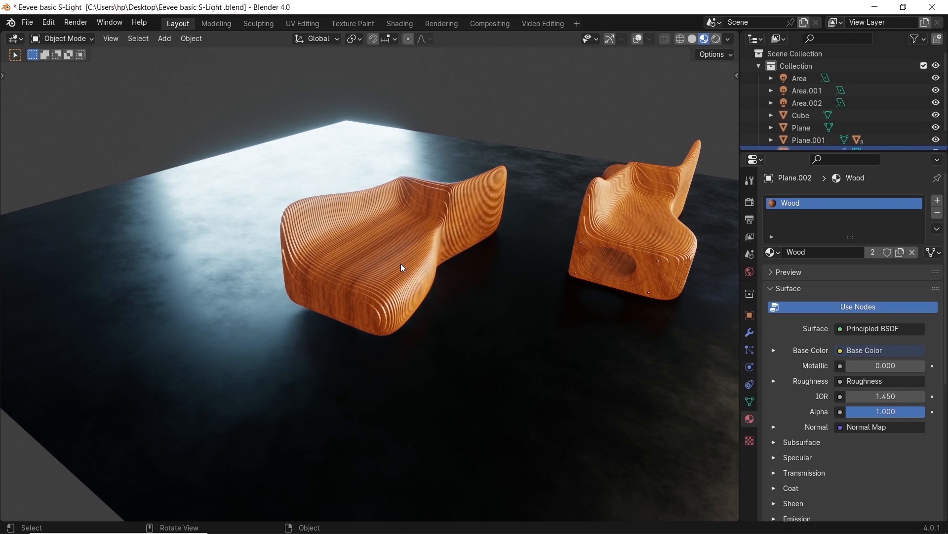
Step: UV-unwrap the bench in the UV Editing workspace, then return to Layout
click(301, 24)
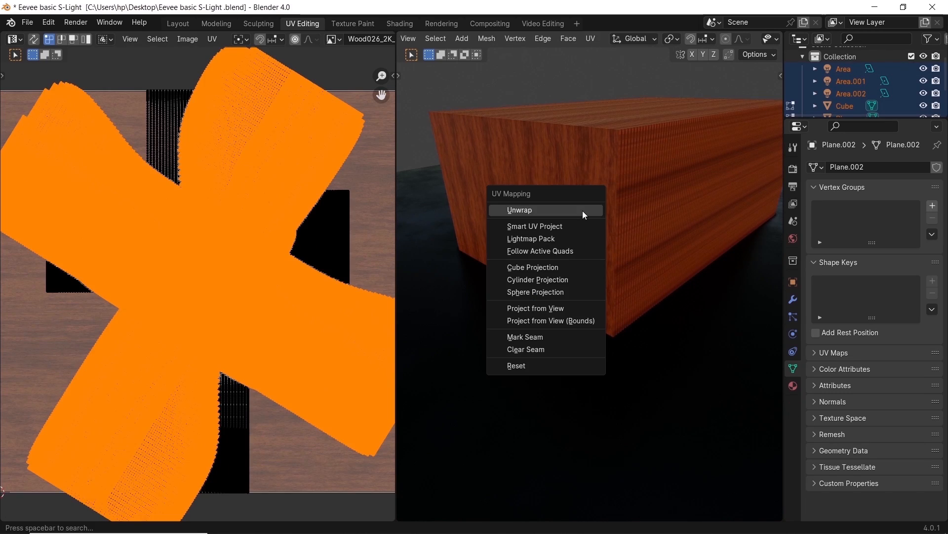
click(533, 267)
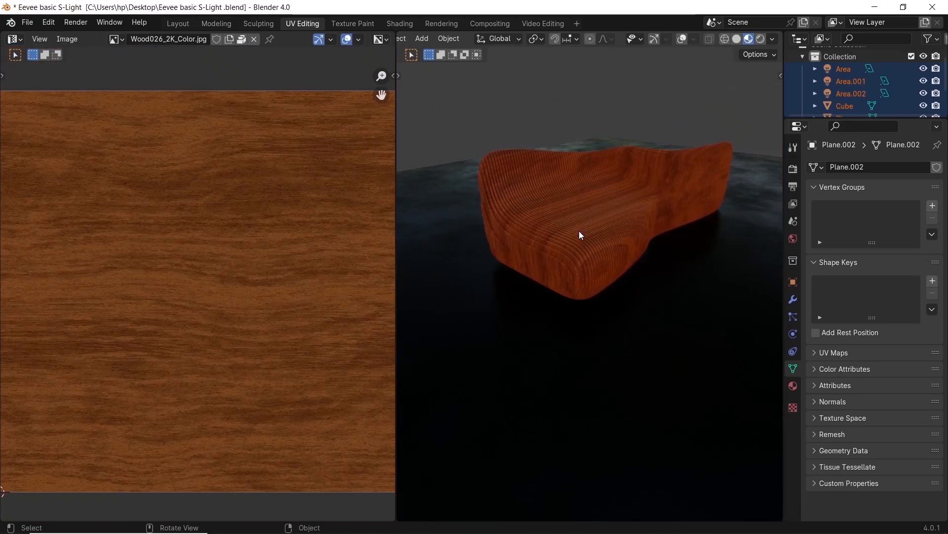
drag(580, 235, 601, 253)
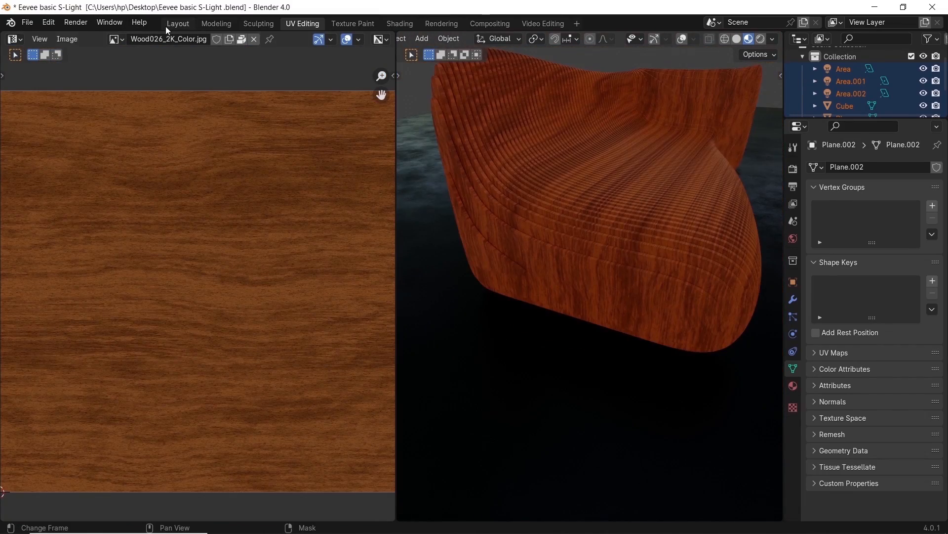
click(177, 23)
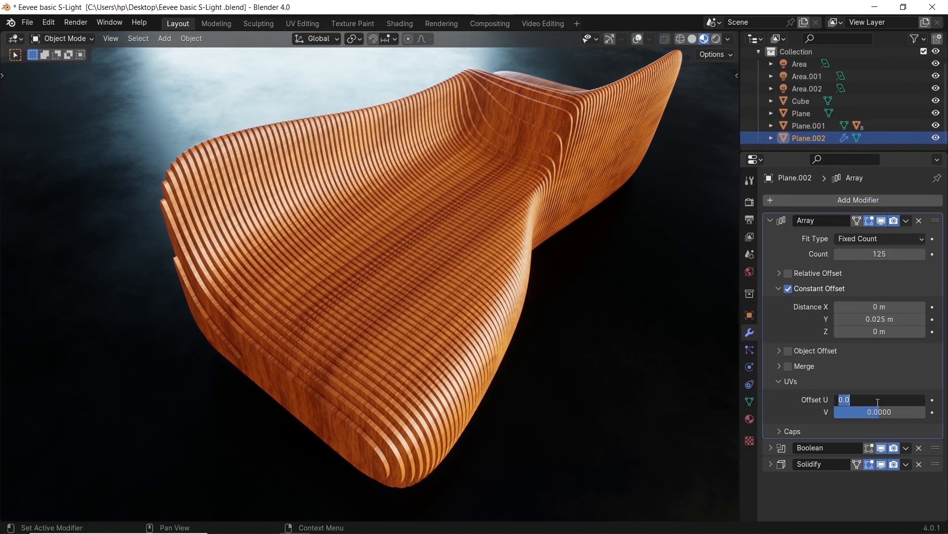
Step: Set the Array's UV Offset U to 0.5 and the Bevel amount to 0.001
text(0.5)
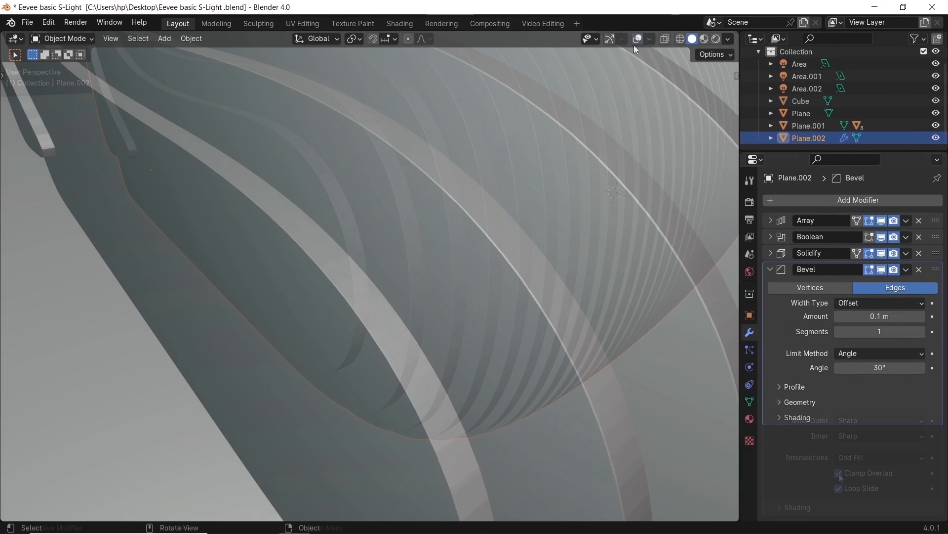
text(0.001)
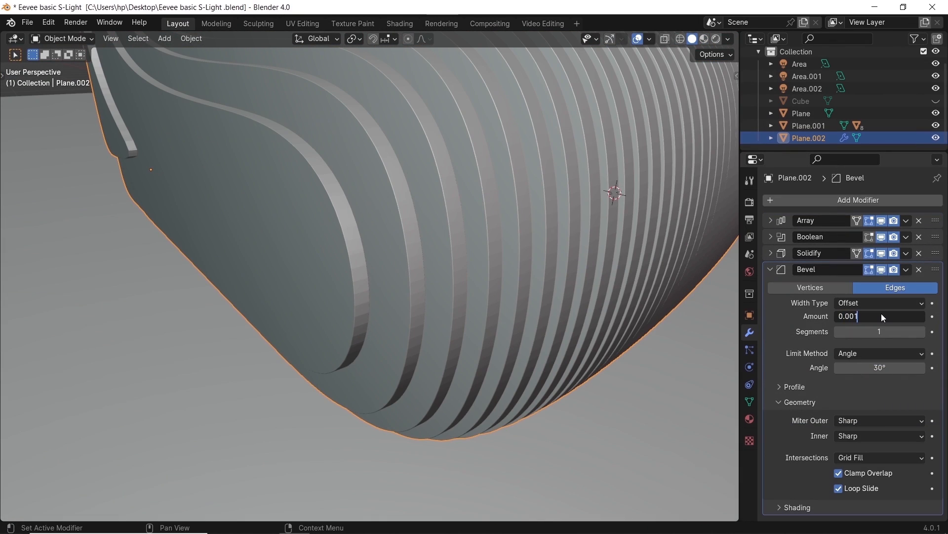